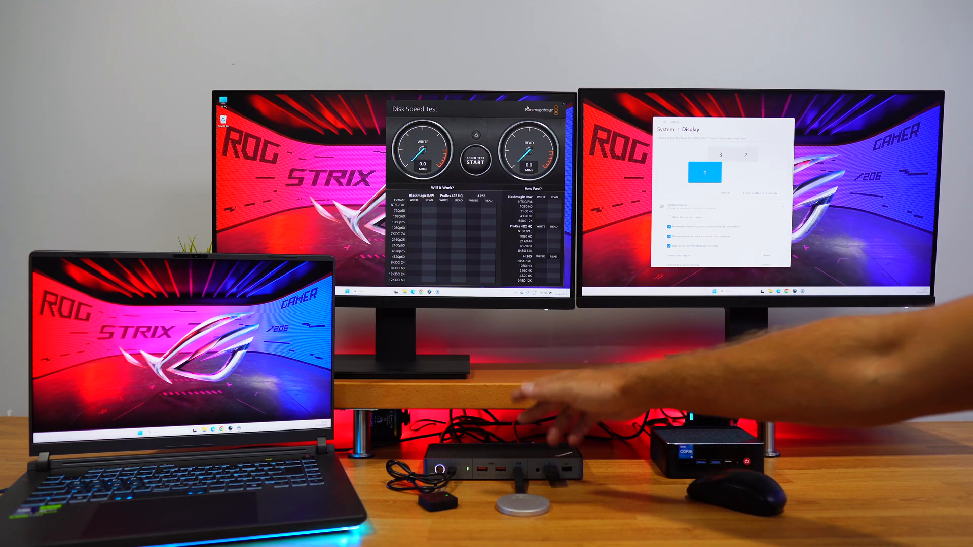
pyautogui.moveTo(807, 404)
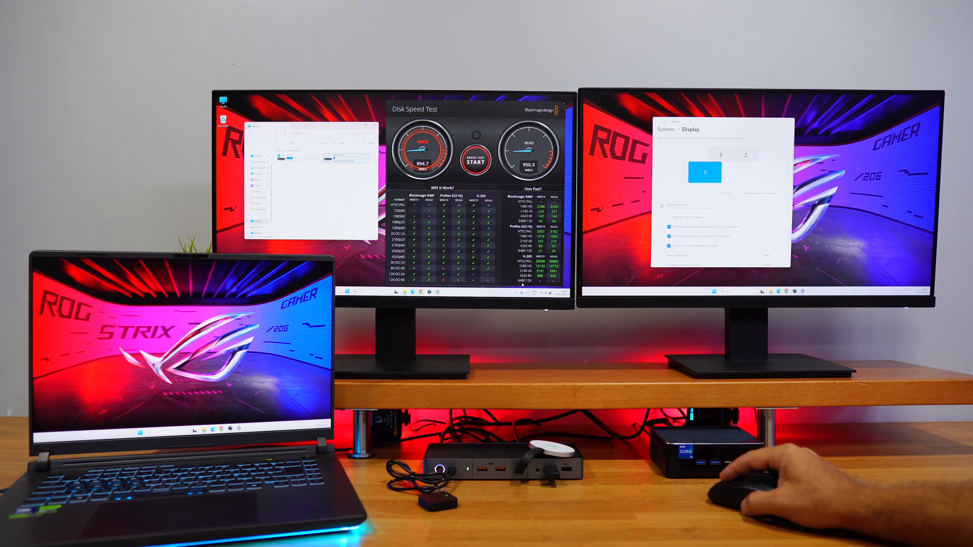
pyautogui.click(474, 160)
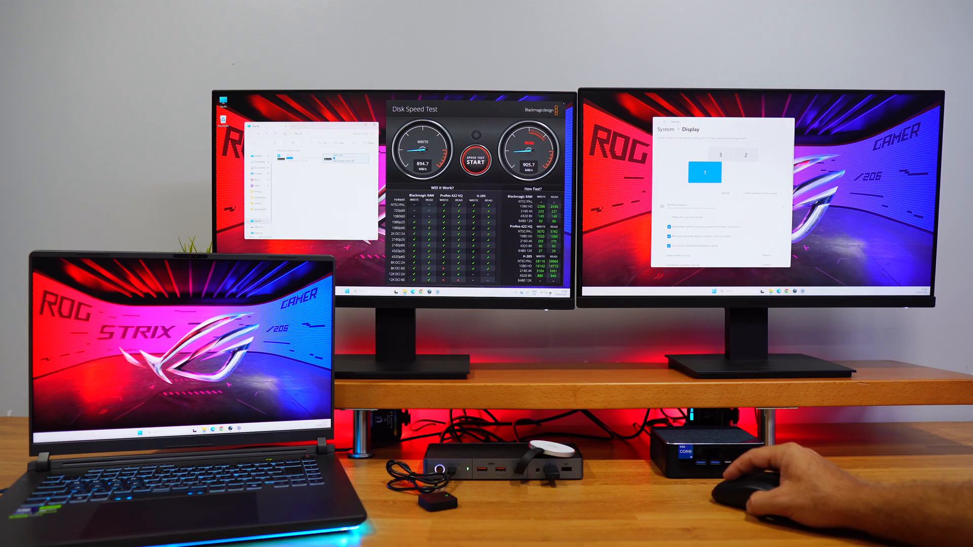